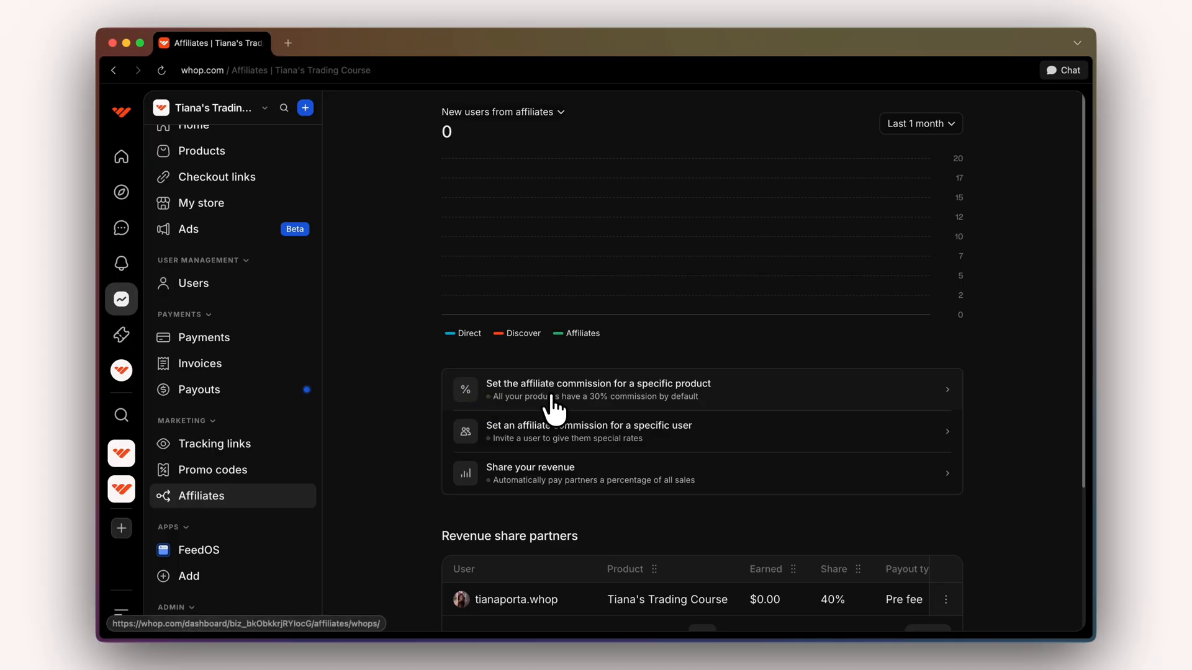
mouse_move(597, 429)
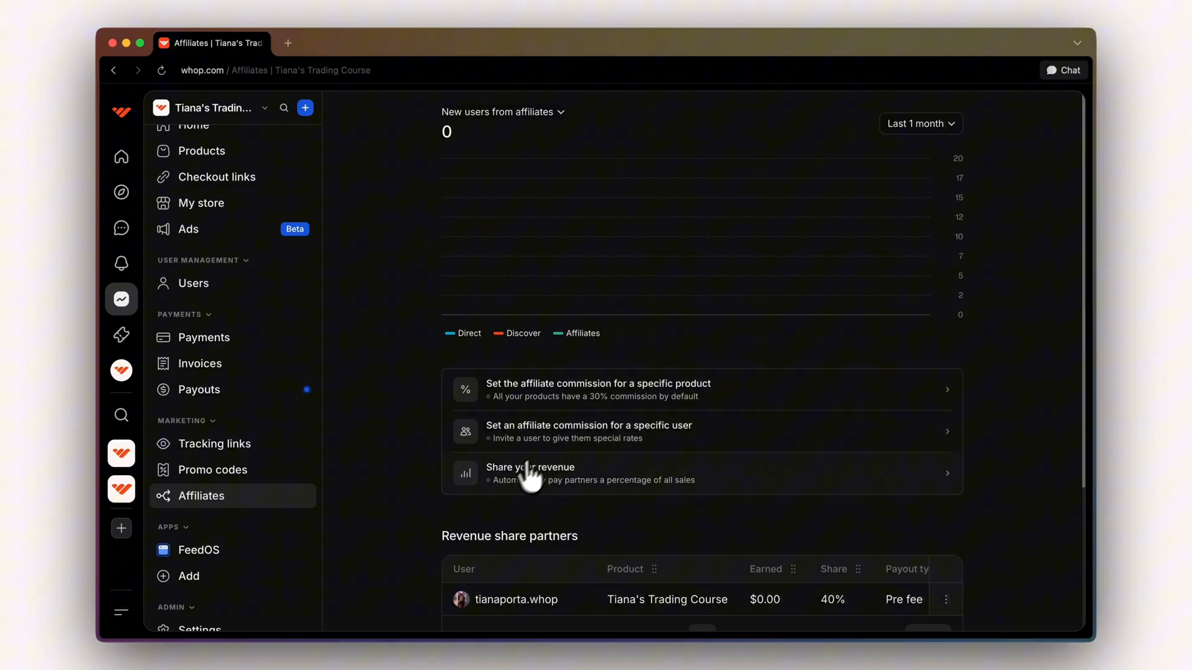
mouse_move(510, 506)
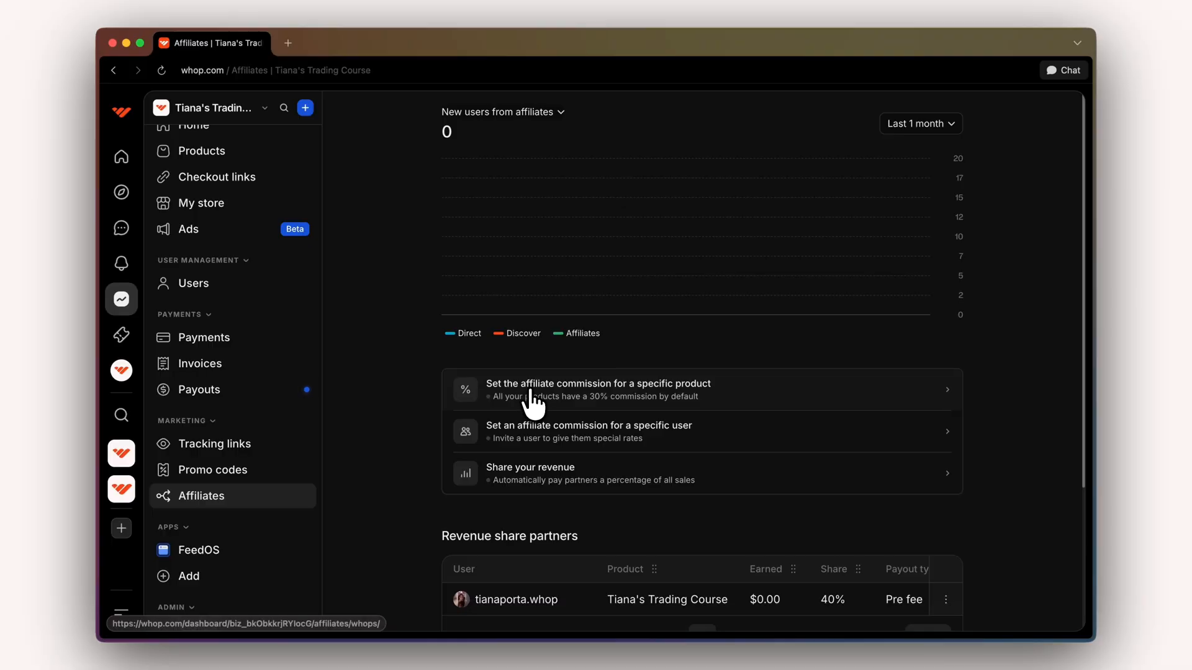
mouse_move(549, 407)
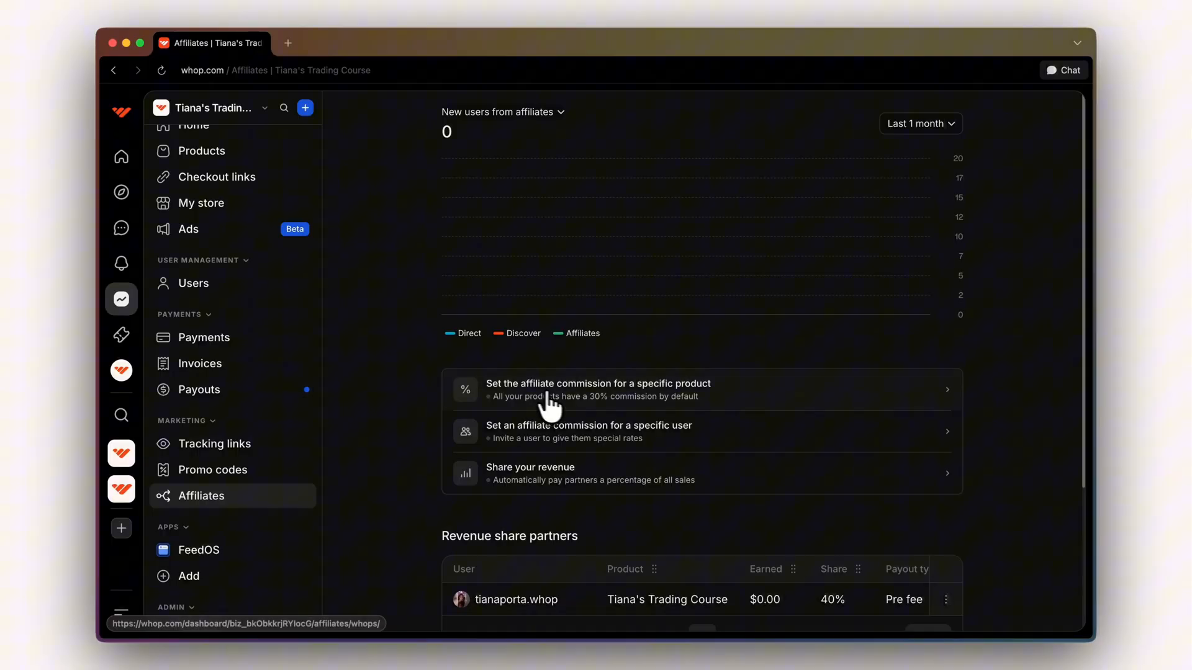
mouse_move(541, 411)
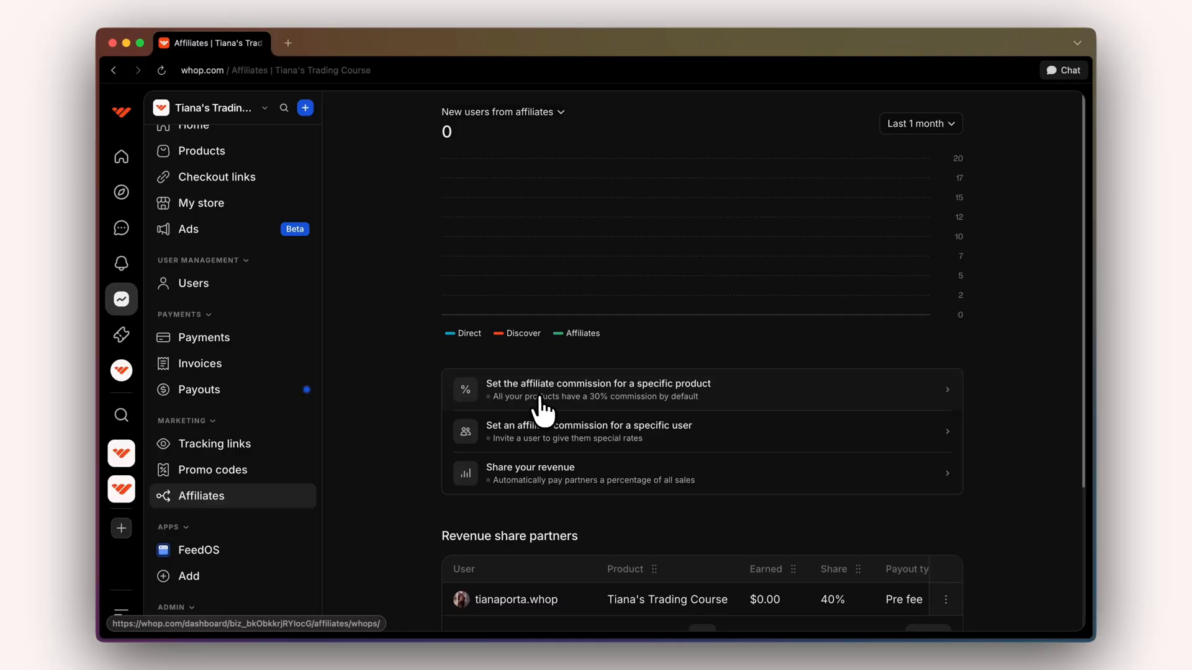
mouse_move(730, 409)
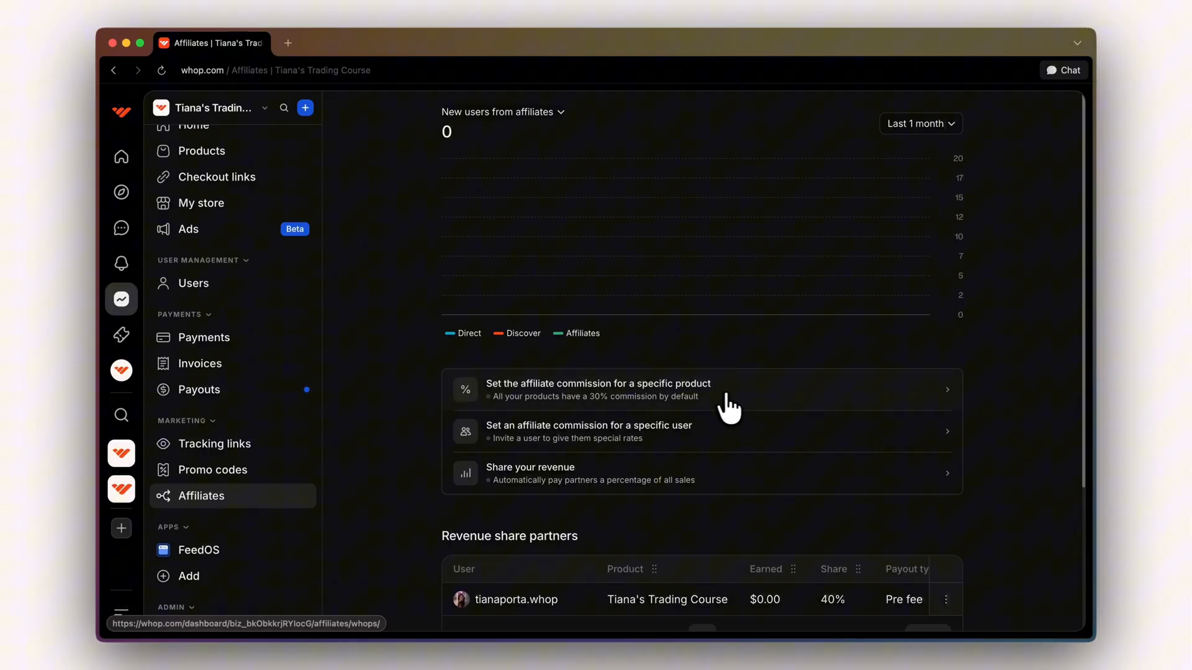
Change the member affiliate rate for Tiana's Trading Course from 40% to 50% and save it
click(598, 388)
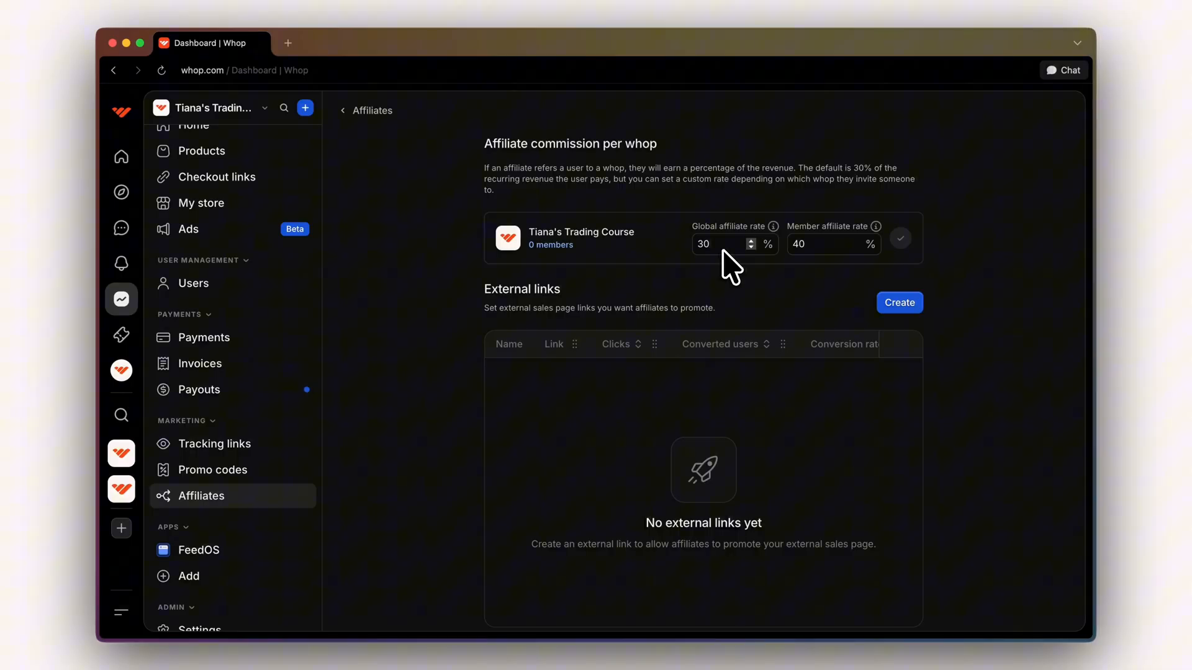
mouse_move(846, 258)
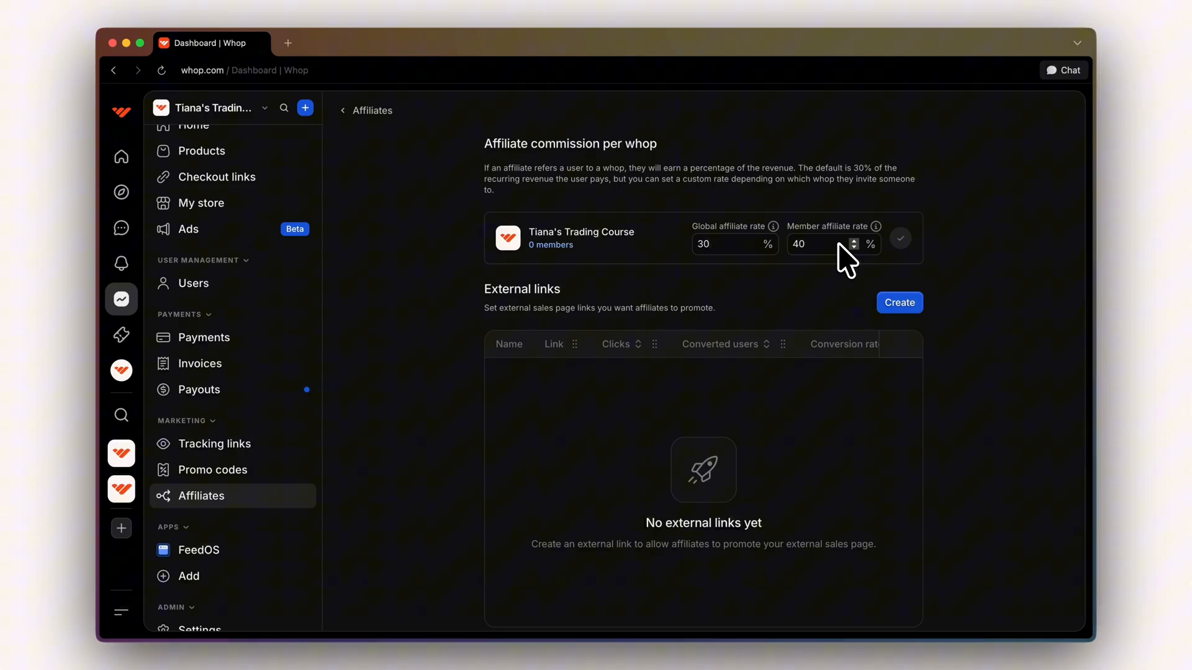
mouse_move(815, 258)
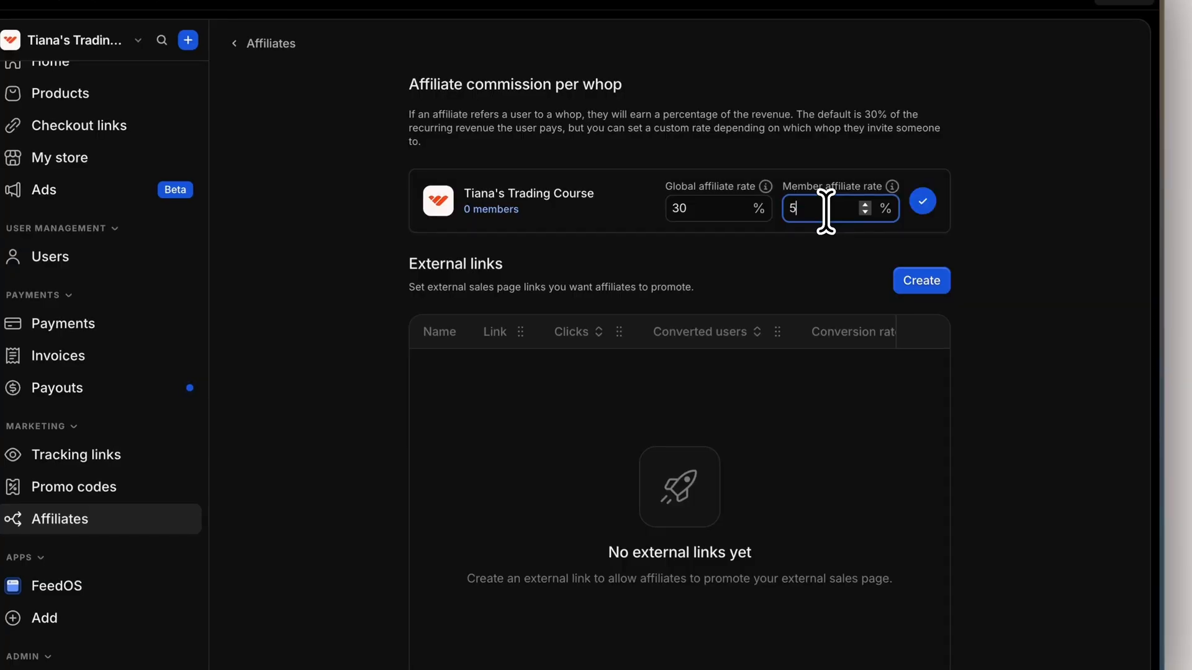
text(0)
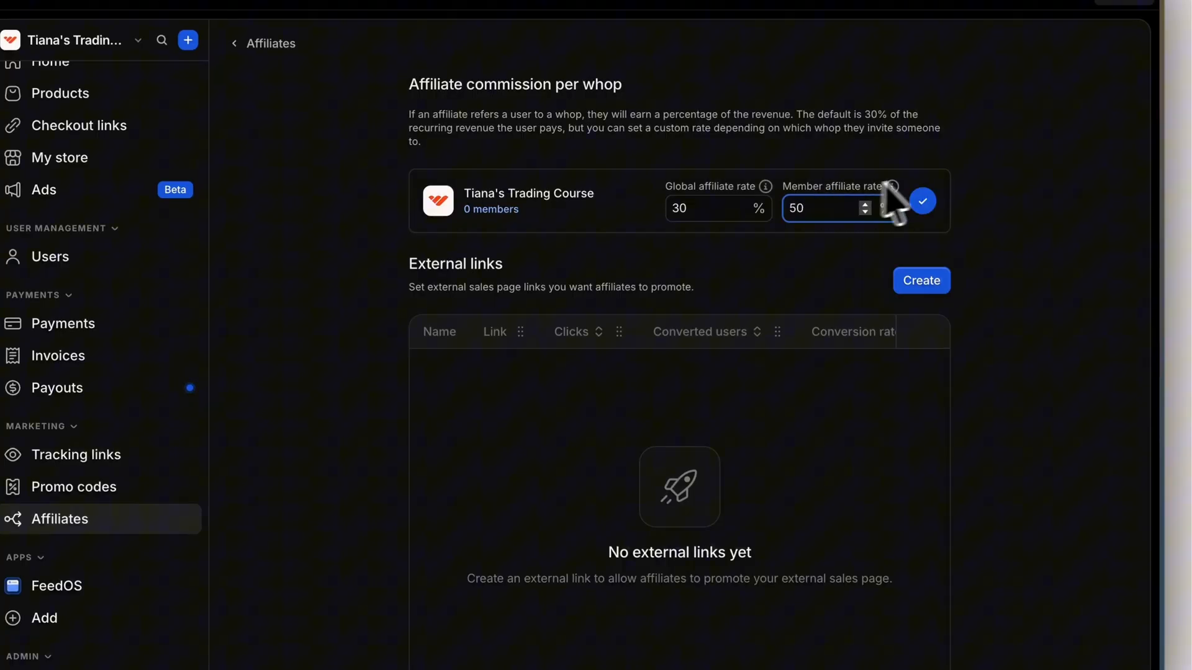
click(923, 201)
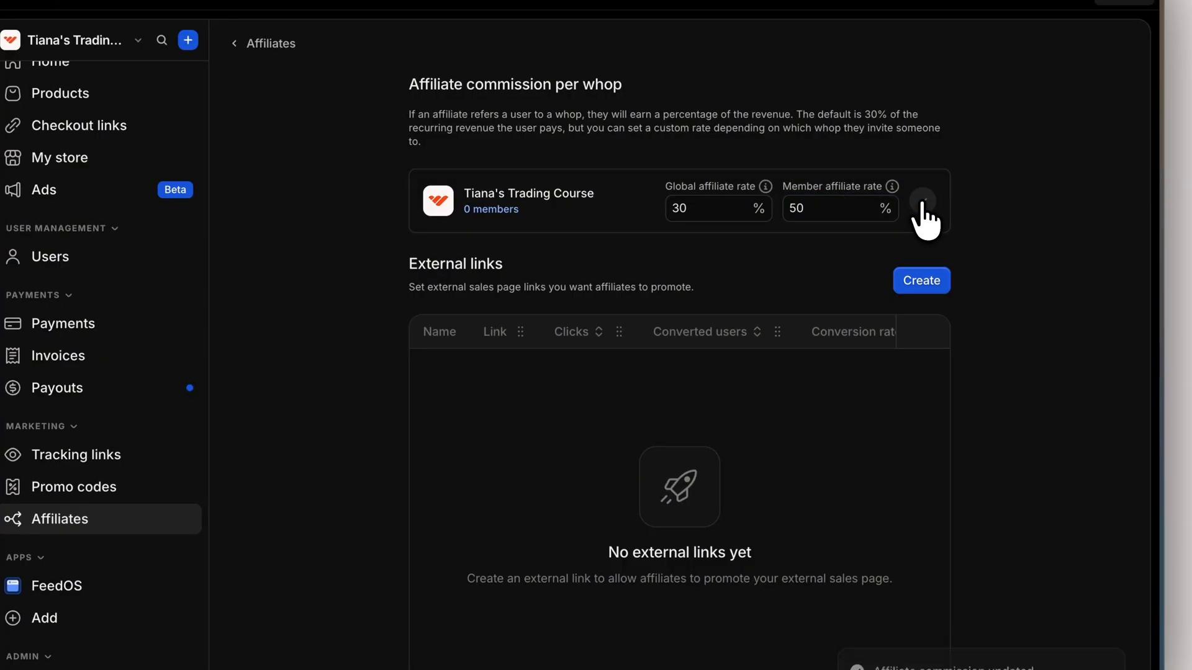
click(922, 207)
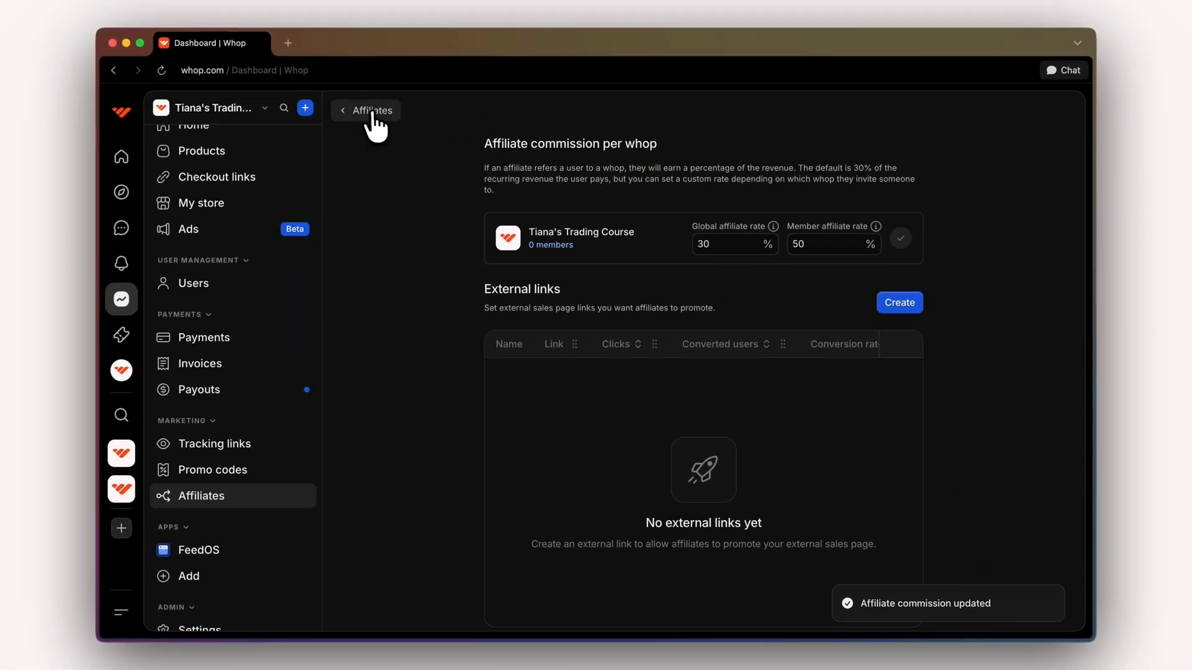
Return to the Affiliates overview dashboard
click(365, 110)
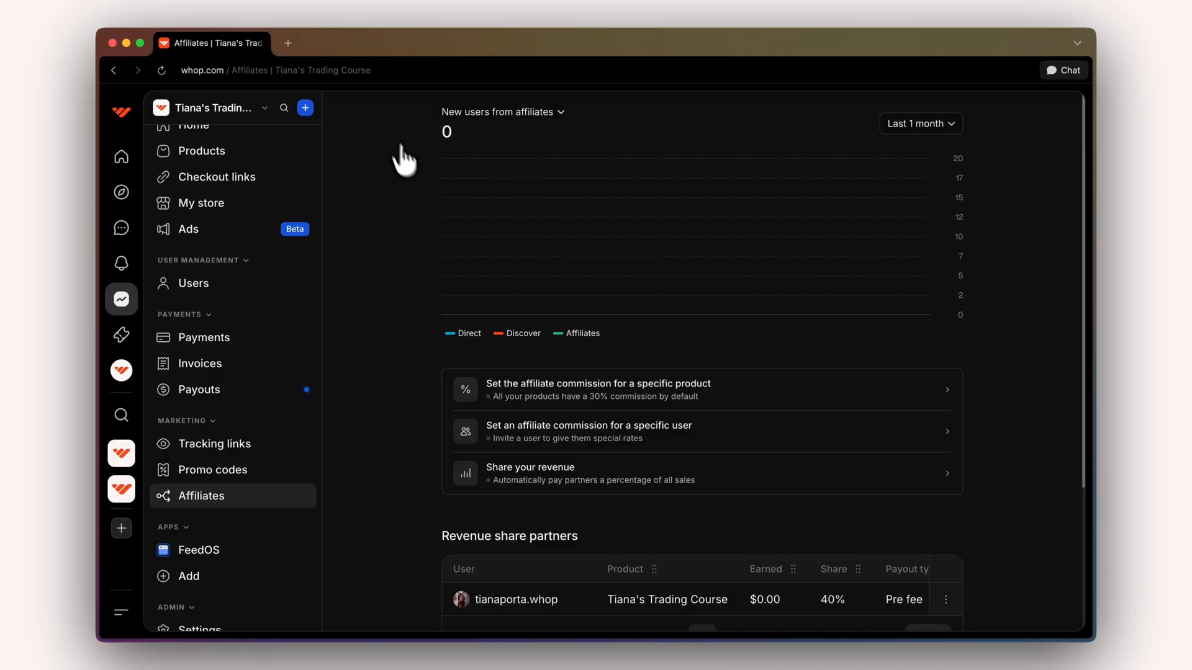
mouse_move(423, 340)
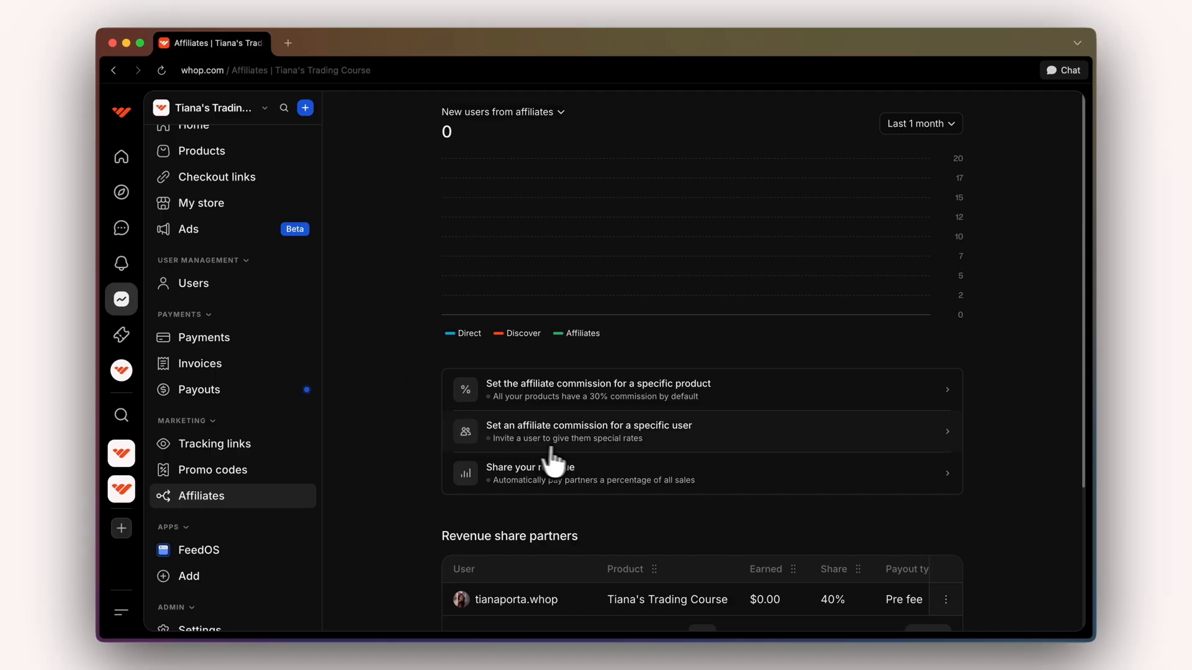
Invite a user as affiliate with a 50 percent recurring reward on Tiana's Trading Course and all its prices
click(588, 430)
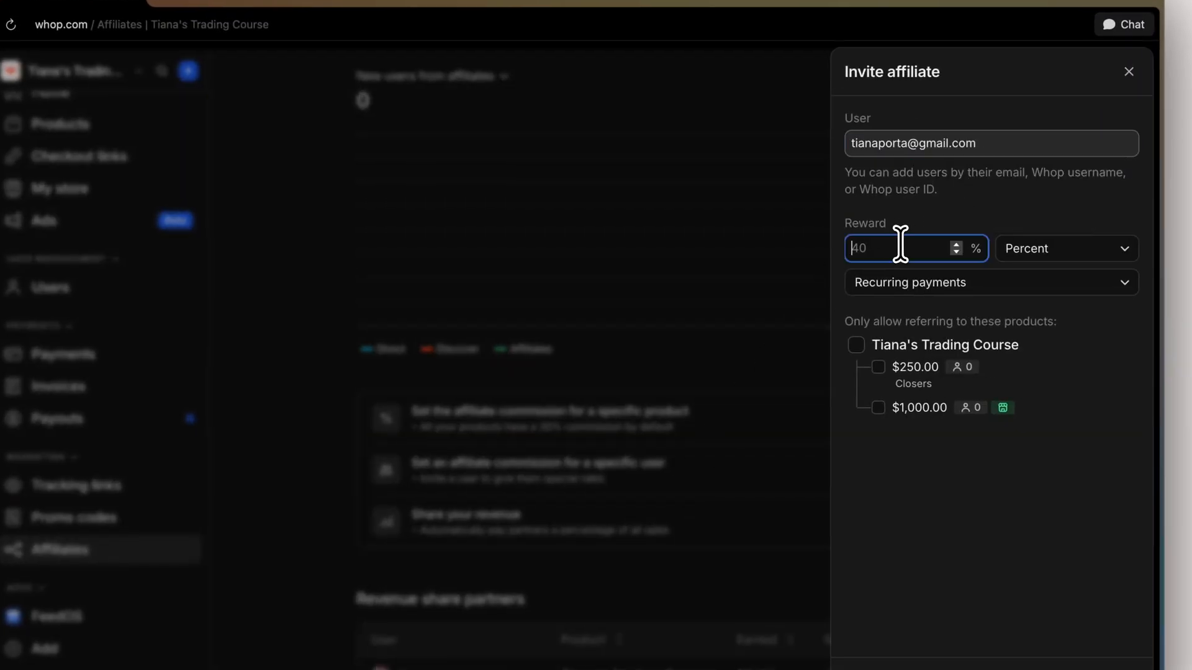
text(5)
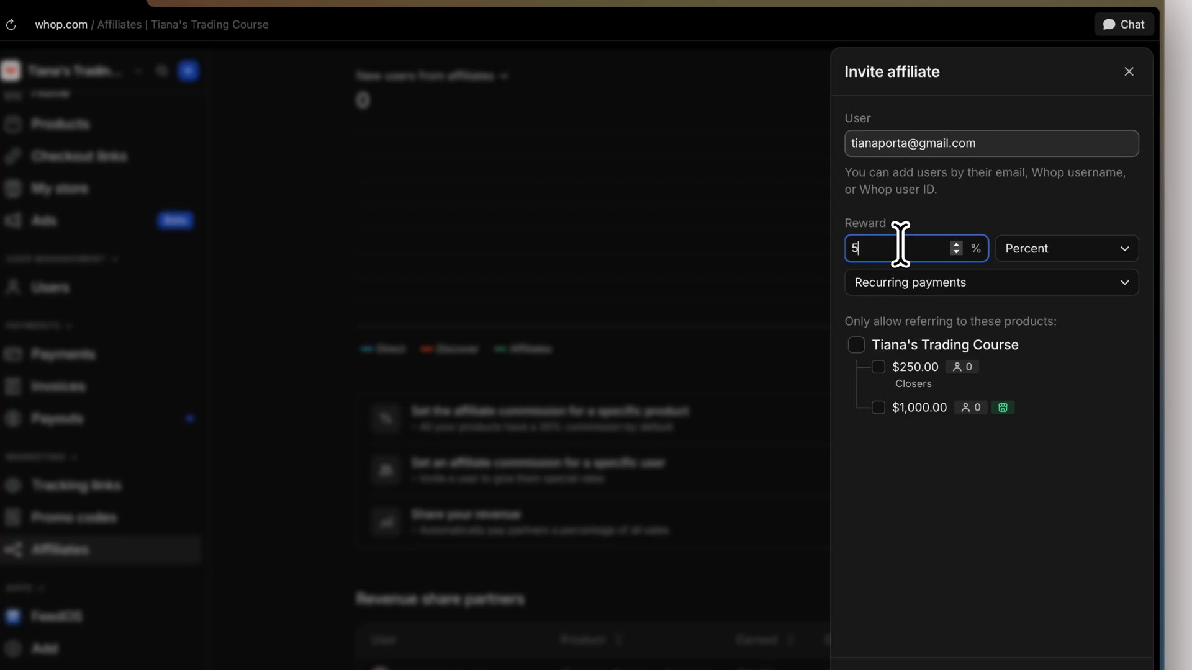
click(1064, 248)
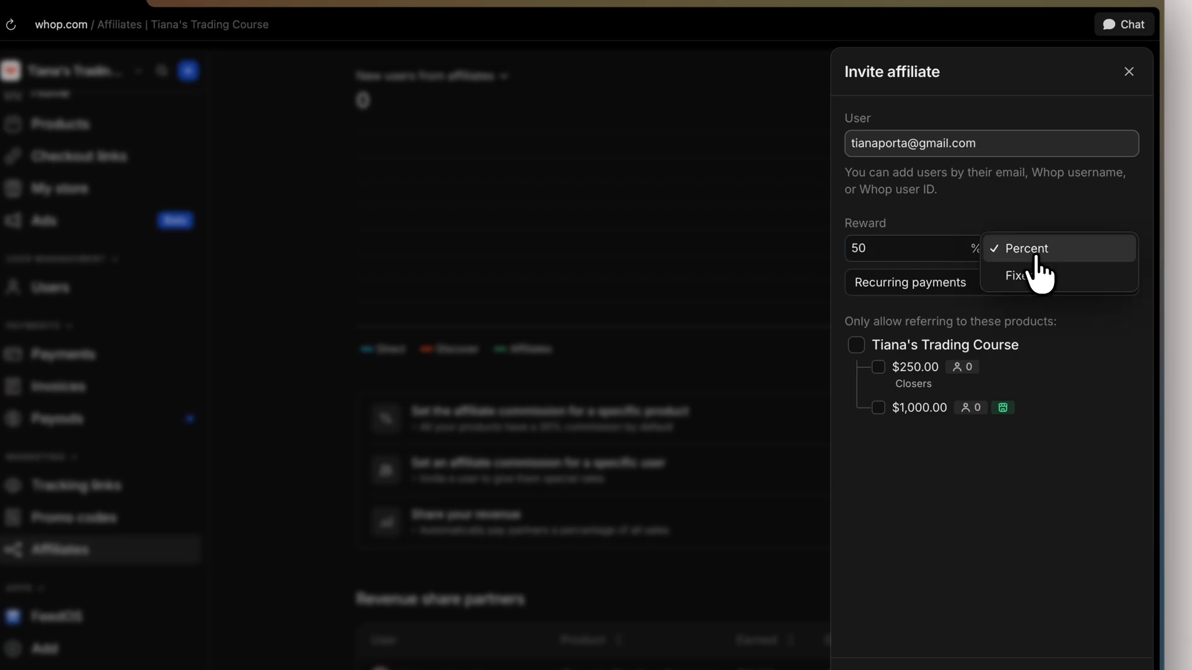
click(1027, 248)
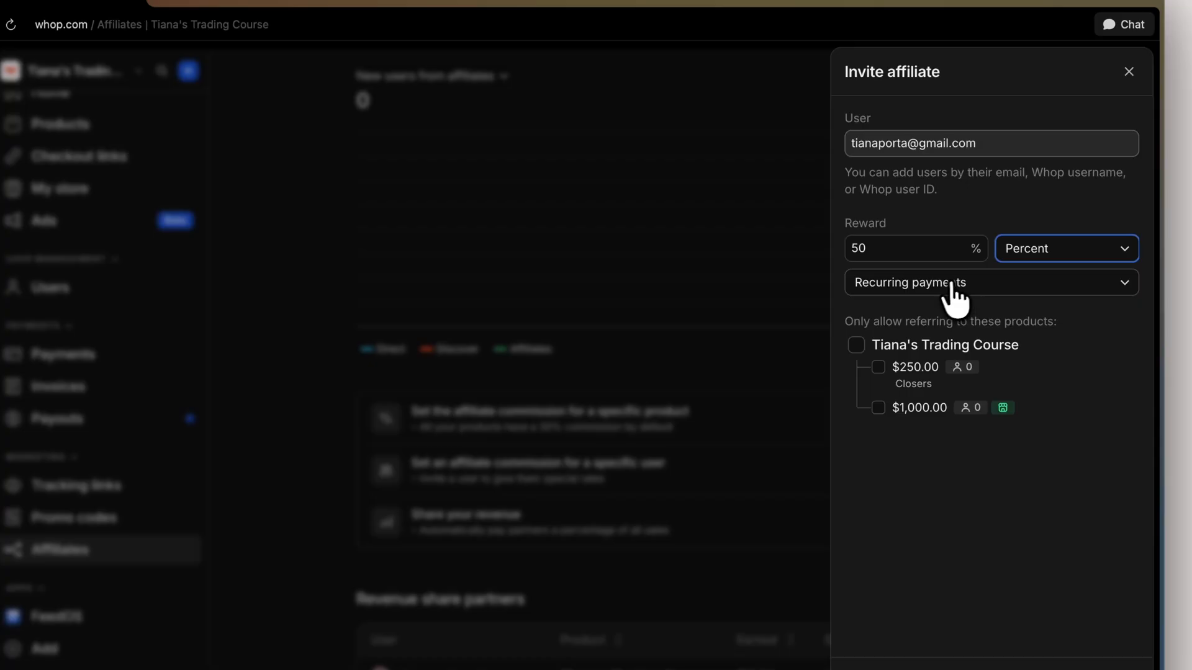
click(991, 282)
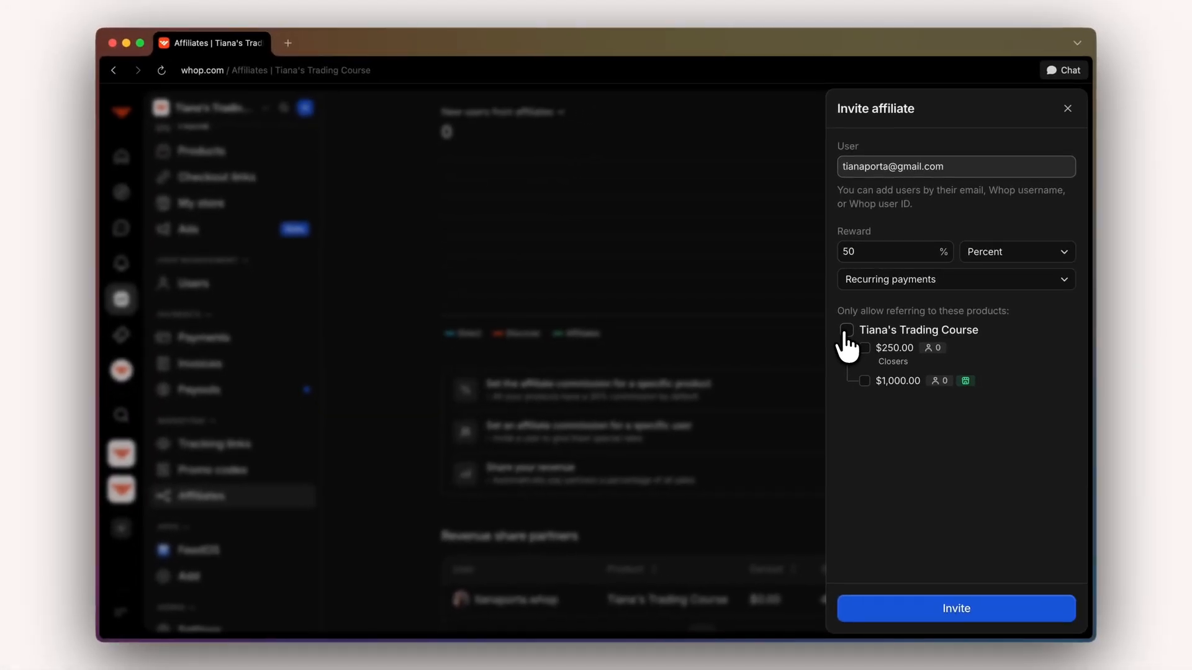
click(845, 329)
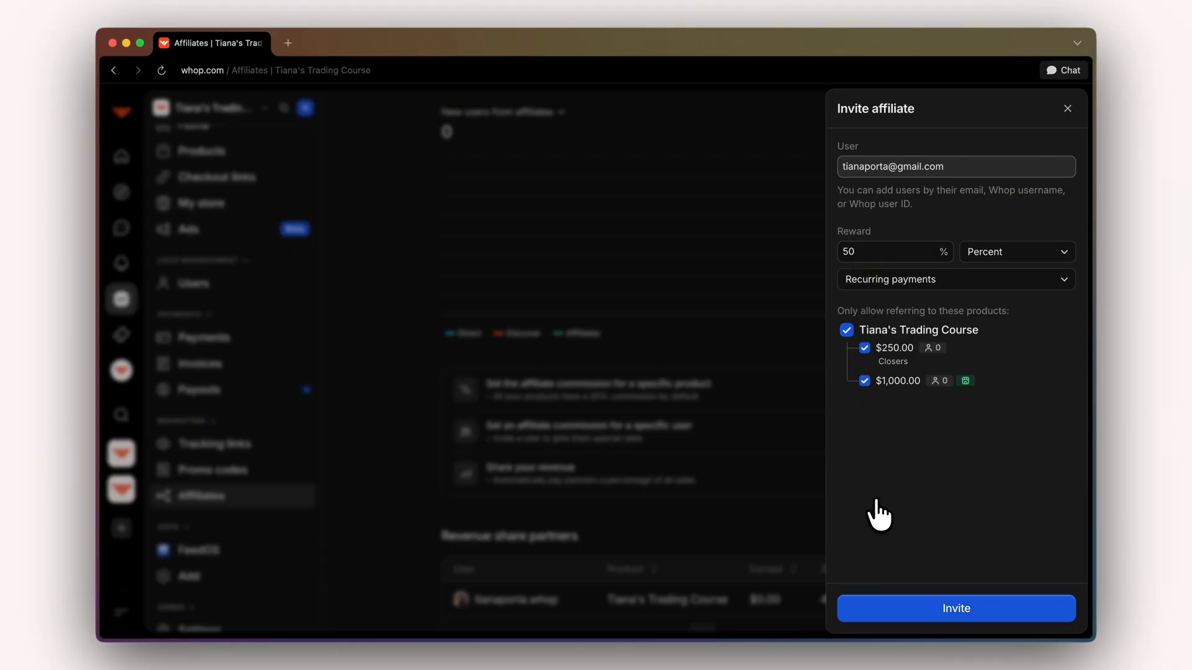
click(956, 608)
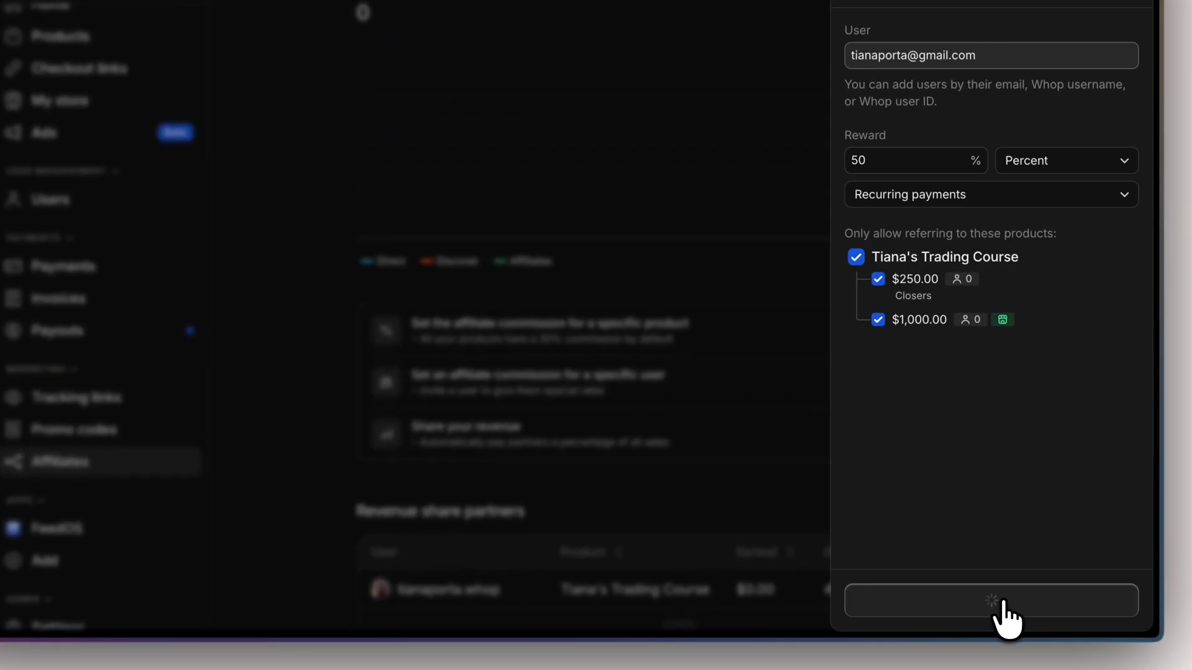
click(990, 601)
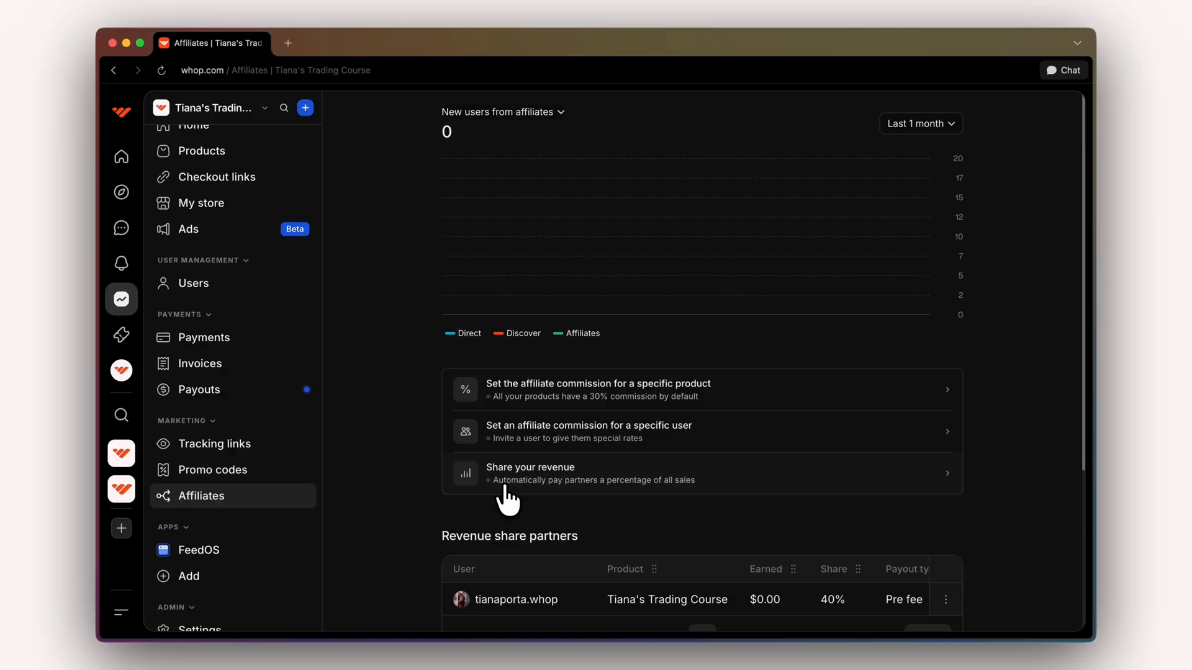
Start adding a revenue share partner from the Affiliates dashboard
click(530, 467)
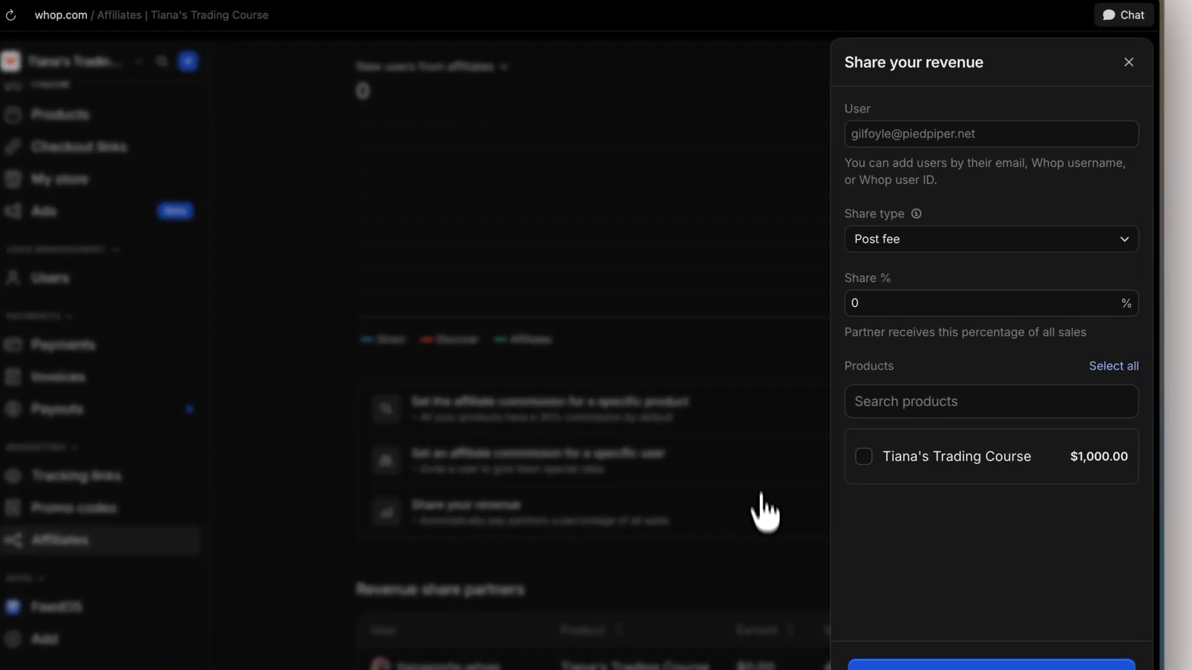
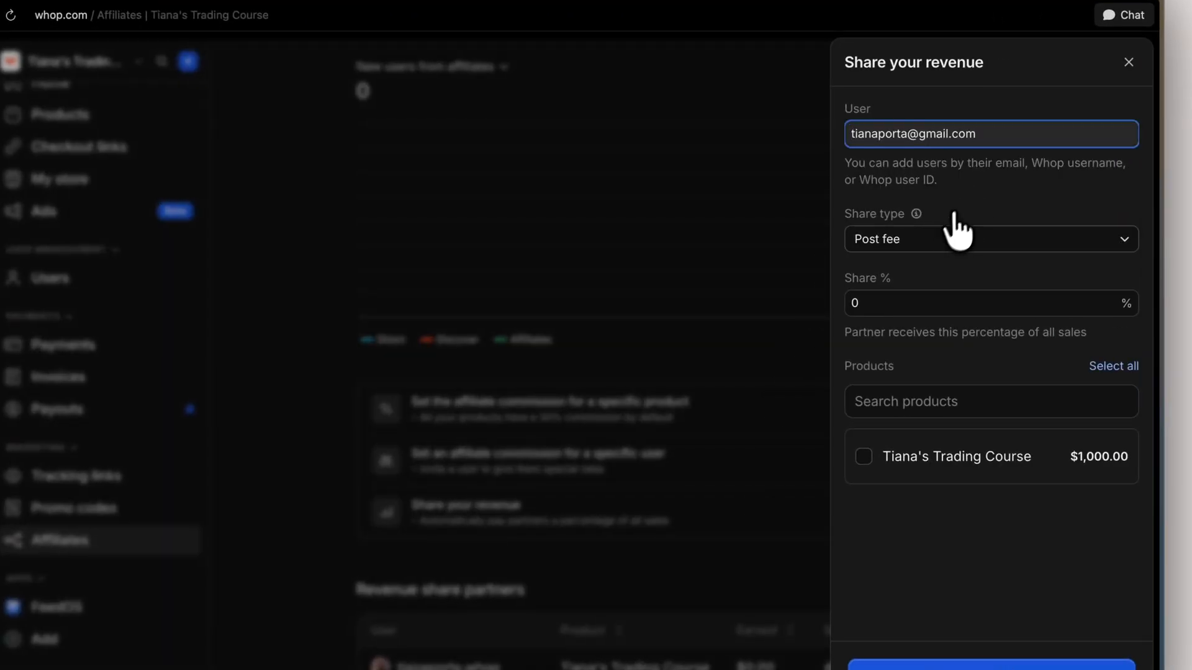
click(989, 238)
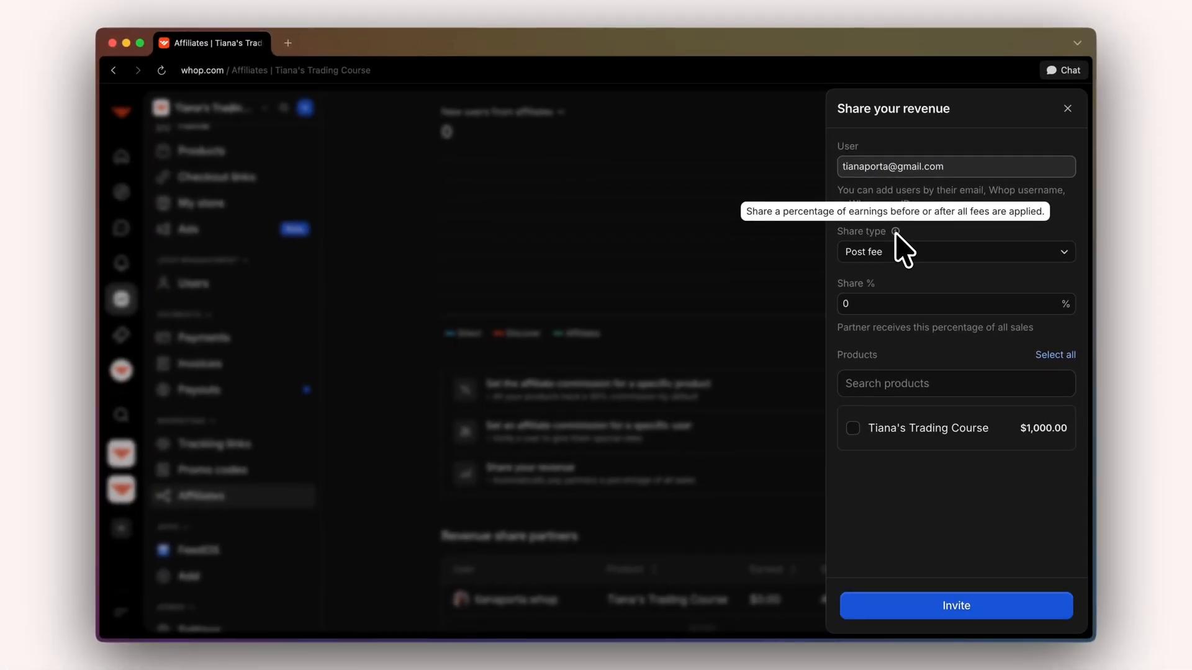
click(955, 252)
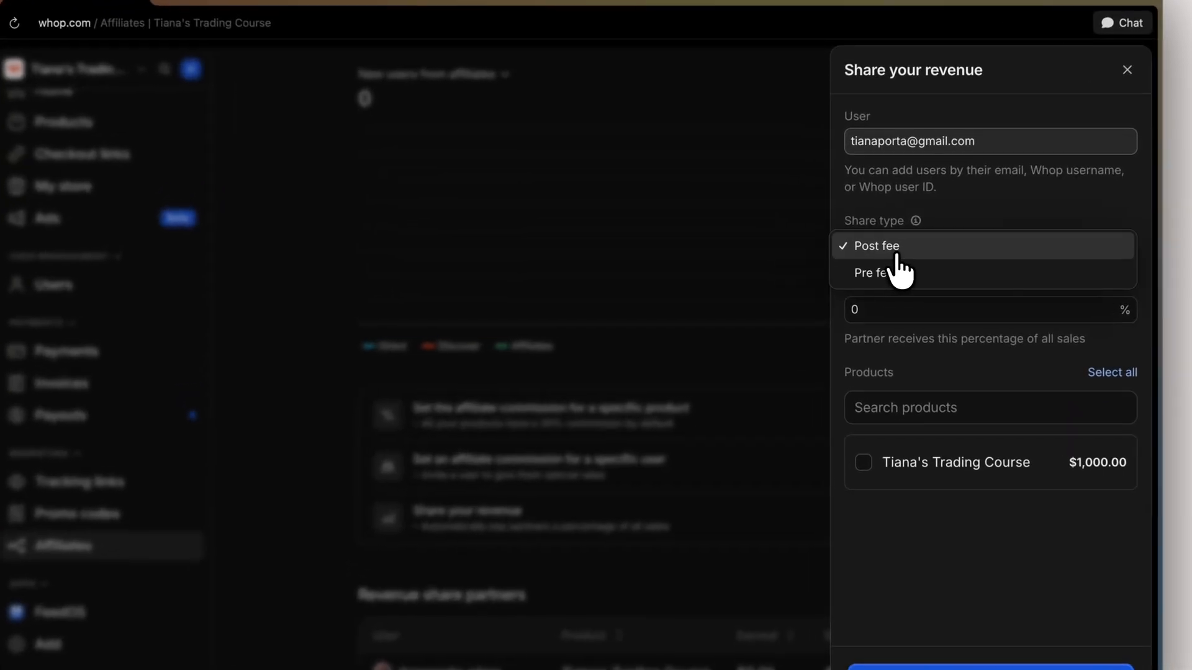
click(873, 272)
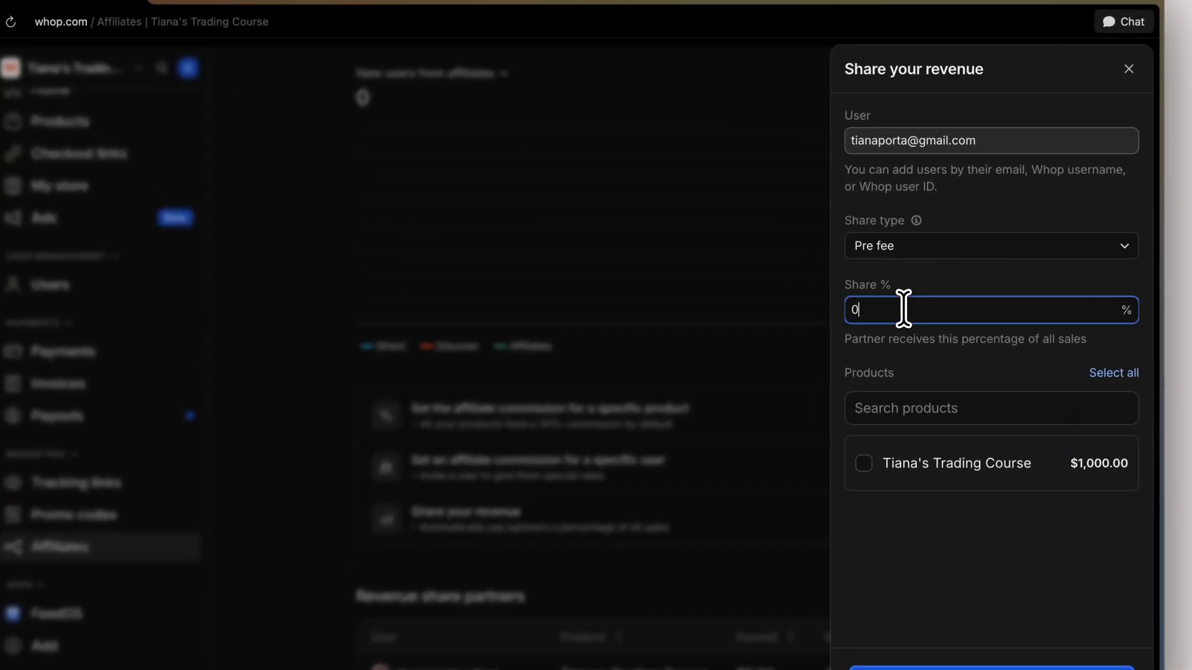
text(20)
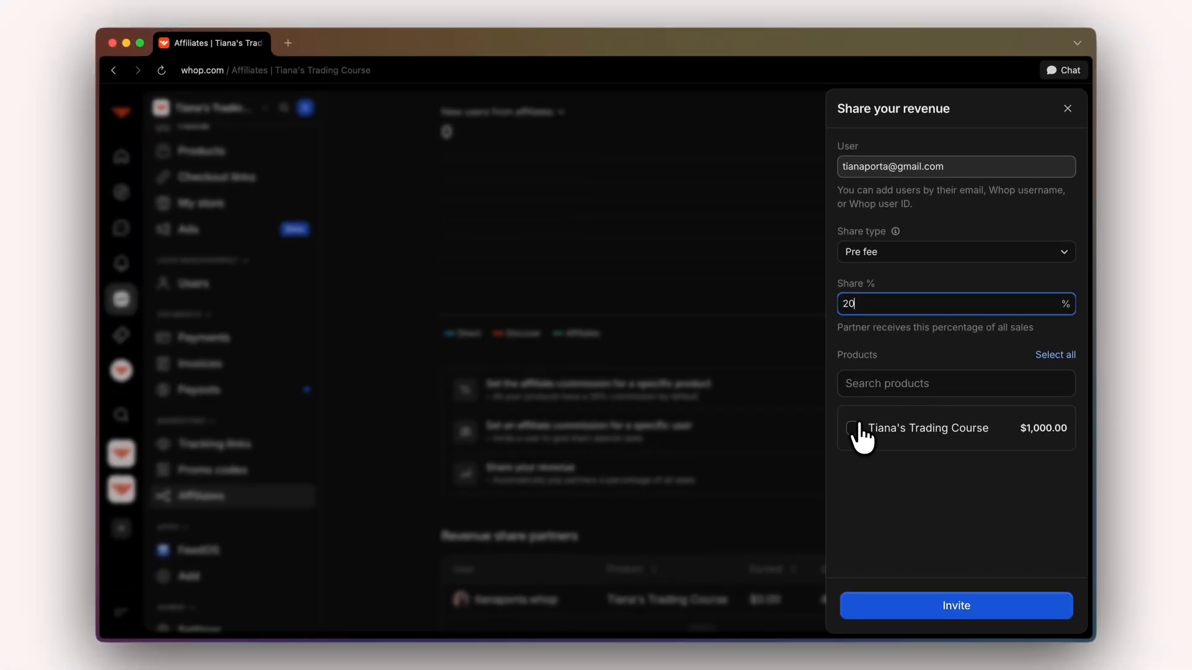
click(850, 428)
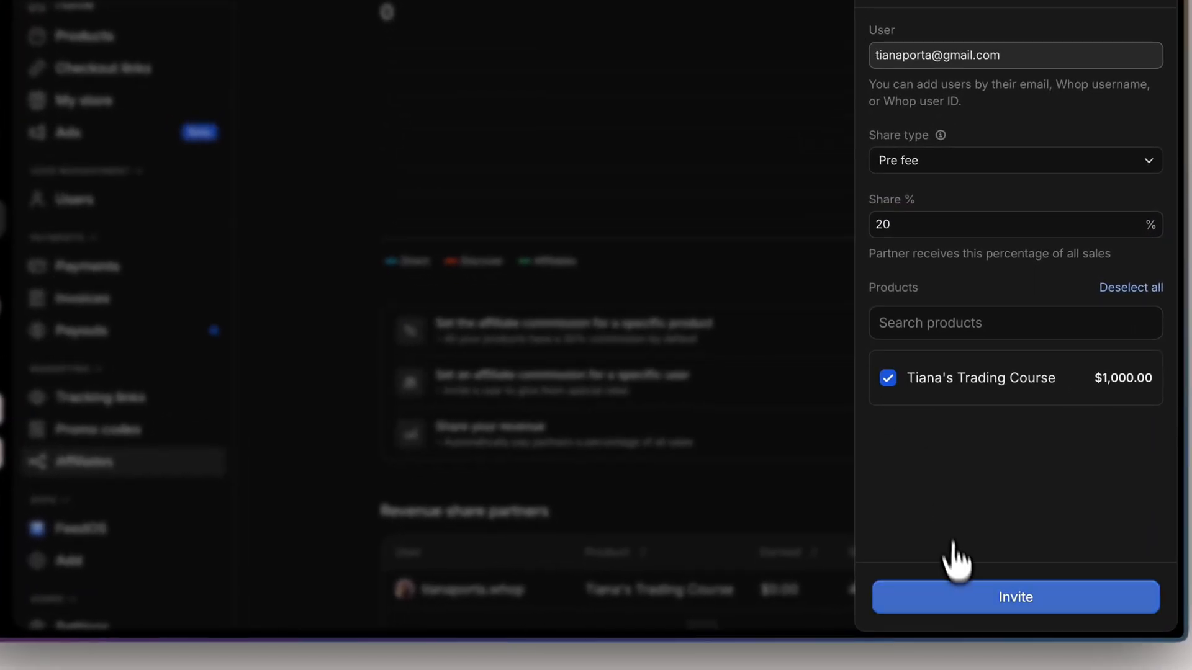
click(1014, 597)
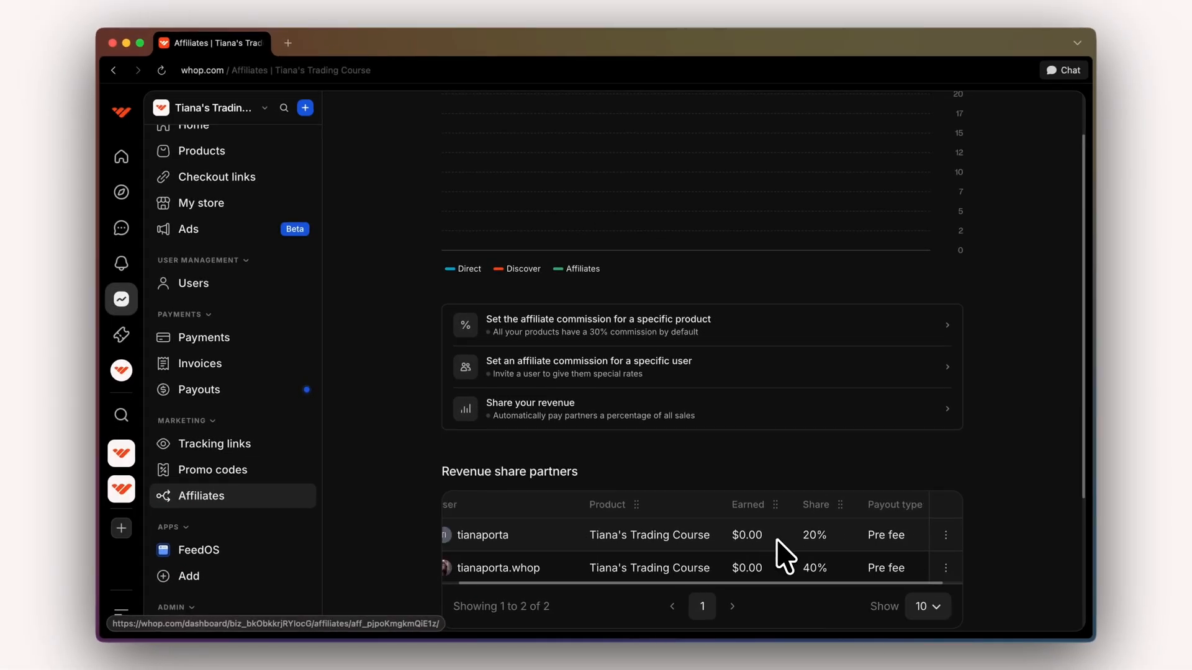
scroll(down, 3)
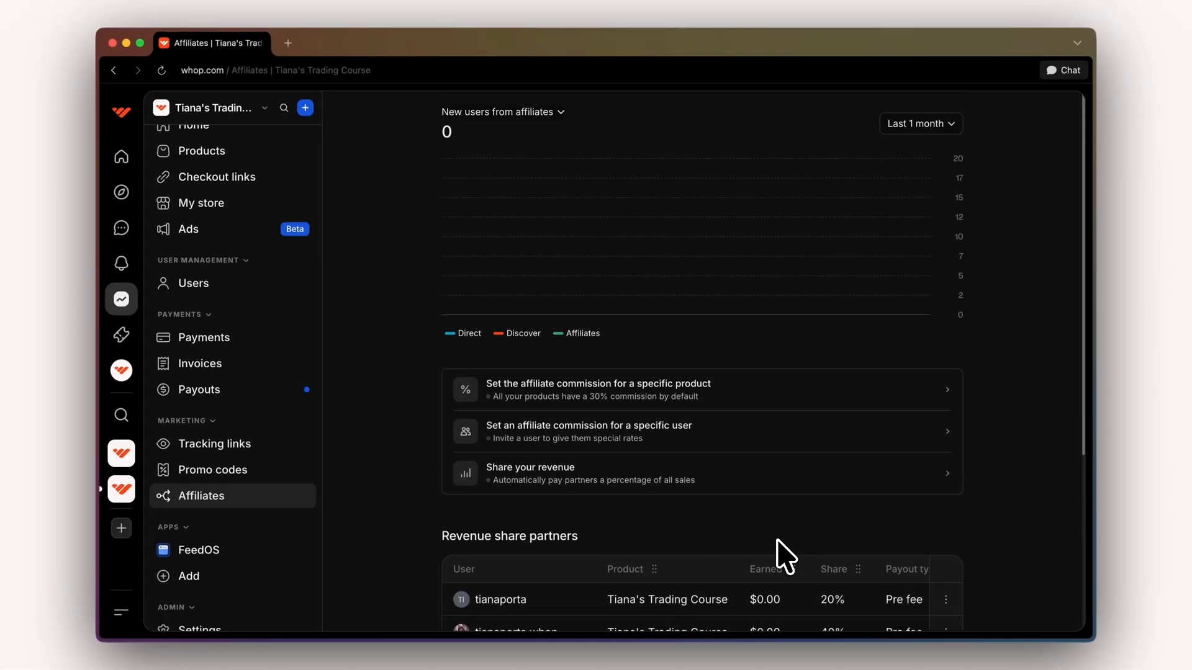